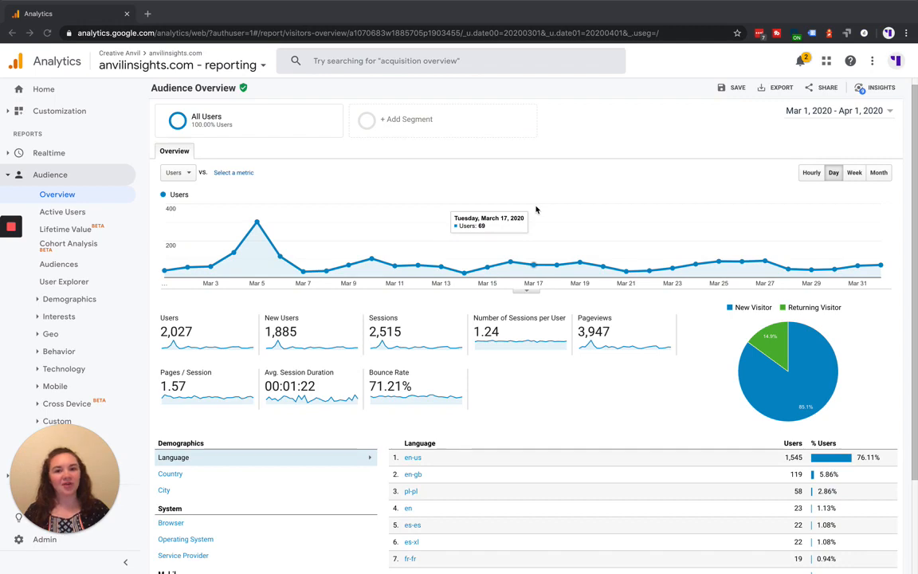
{"action": "mouse_move", "coordinate": [531, 214]}
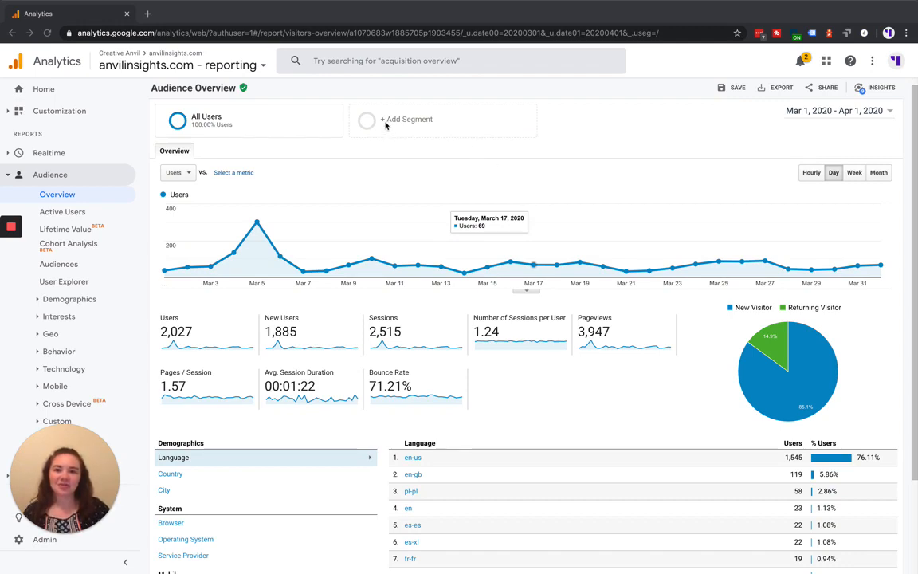
- Open the Audience Overview segment list and begin a brand-new custom segment
{"action": "left_click", "coordinate": [407, 119]}
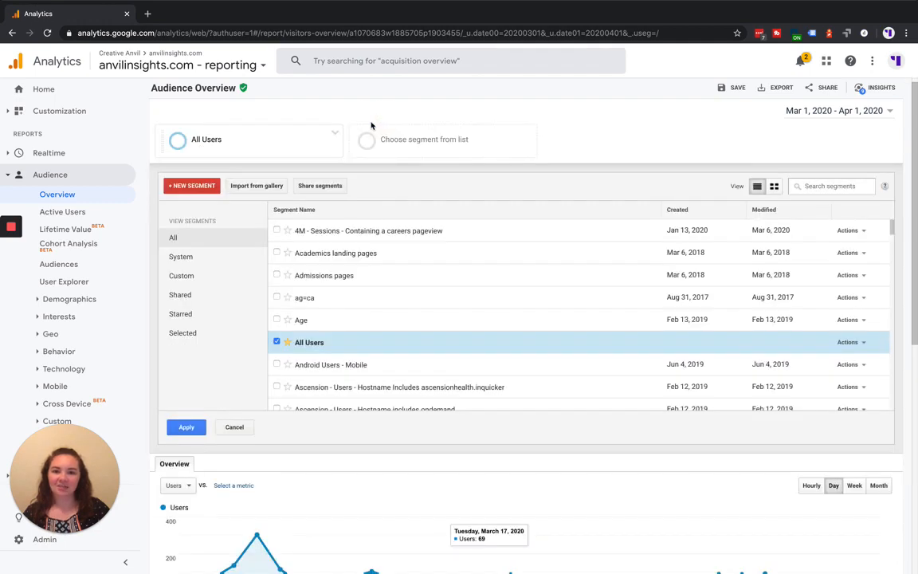
{"action": "left_click", "coordinate": [191, 186]}
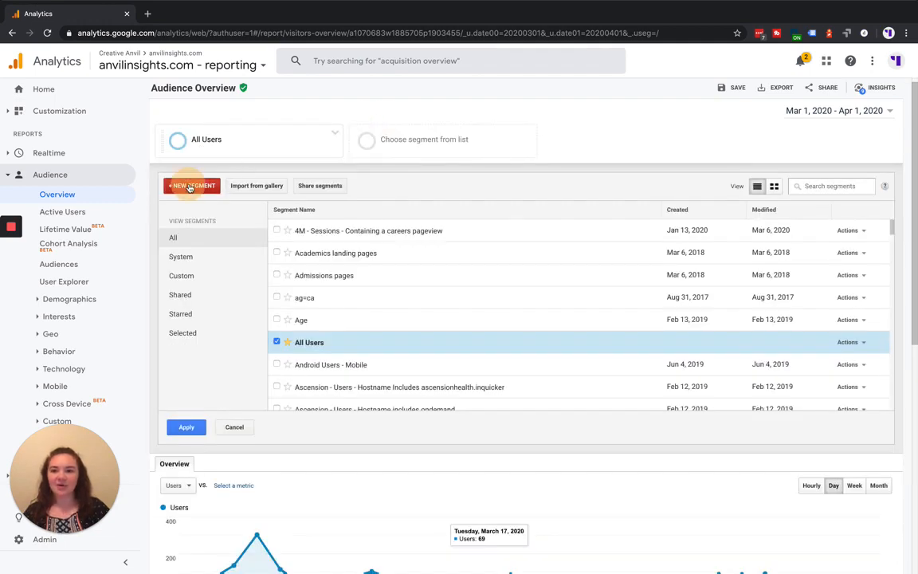
- Name the new segment 'Anvil Insights - Sessions Containing a Blog View'
{"action": "left_click", "coordinate": [191, 186]}
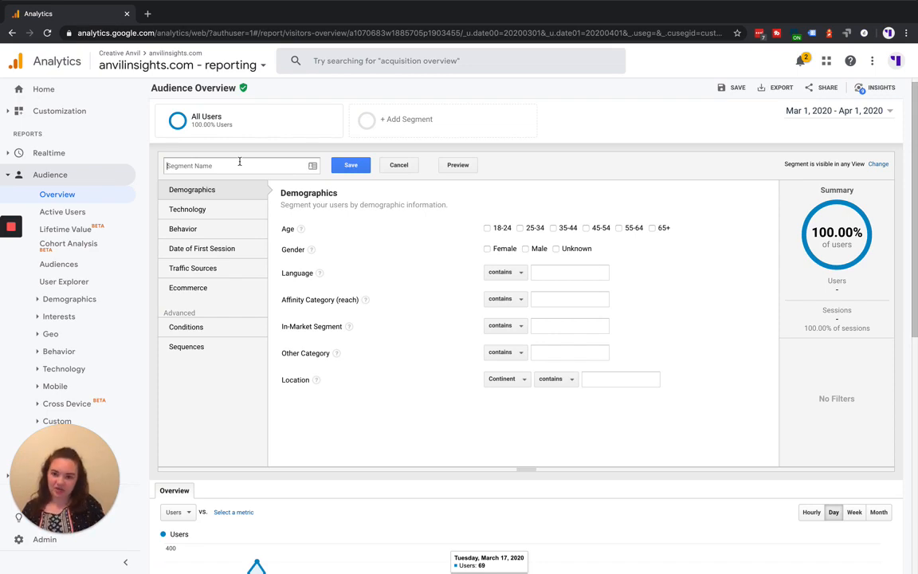
{"action": "type", "text": "Anvil Insights - Sessions Containing a"}
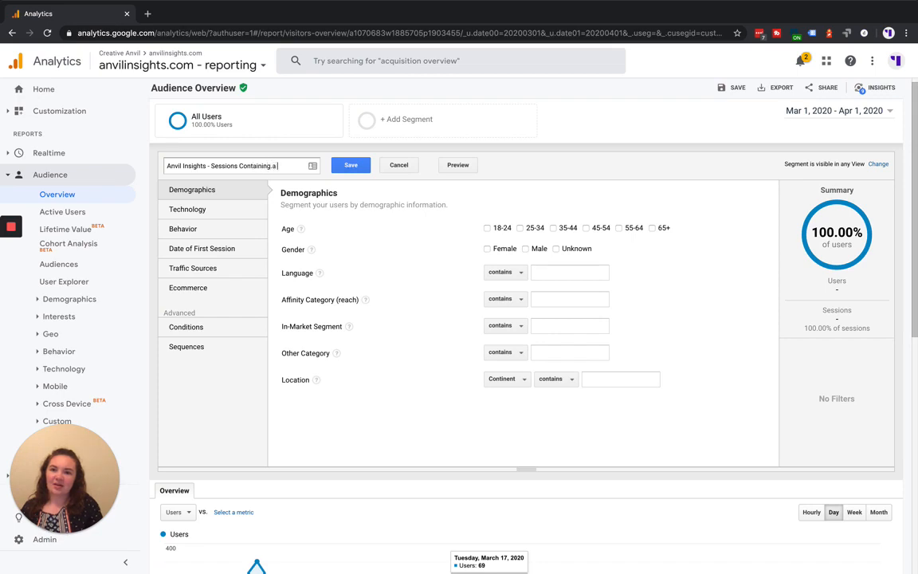
{"action": "type", "text": "Blog View"}
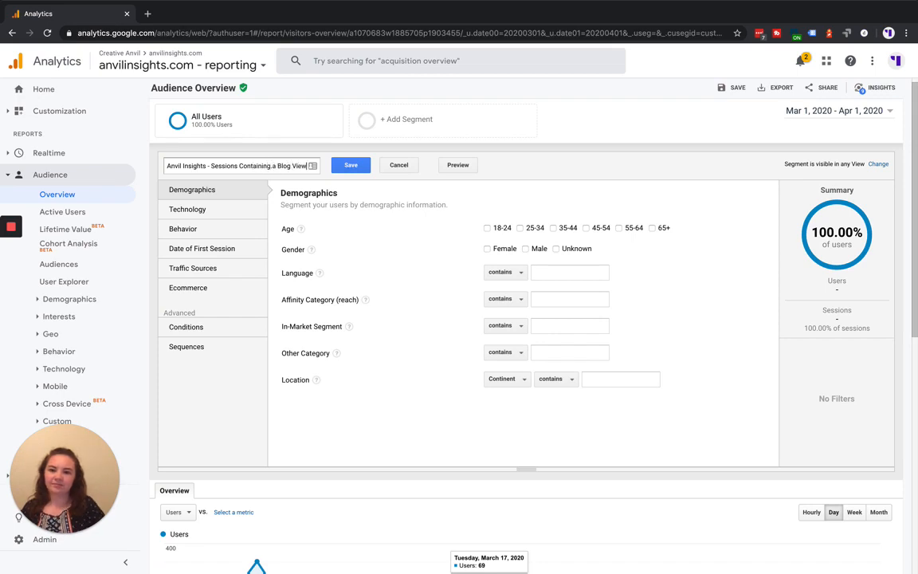
- Browse Technology, Date of First Session, Ecommerce, Traffic Sources and Behavior filters, then Advanced Conditions
{"action": "left_click", "coordinate": [188, 217]}
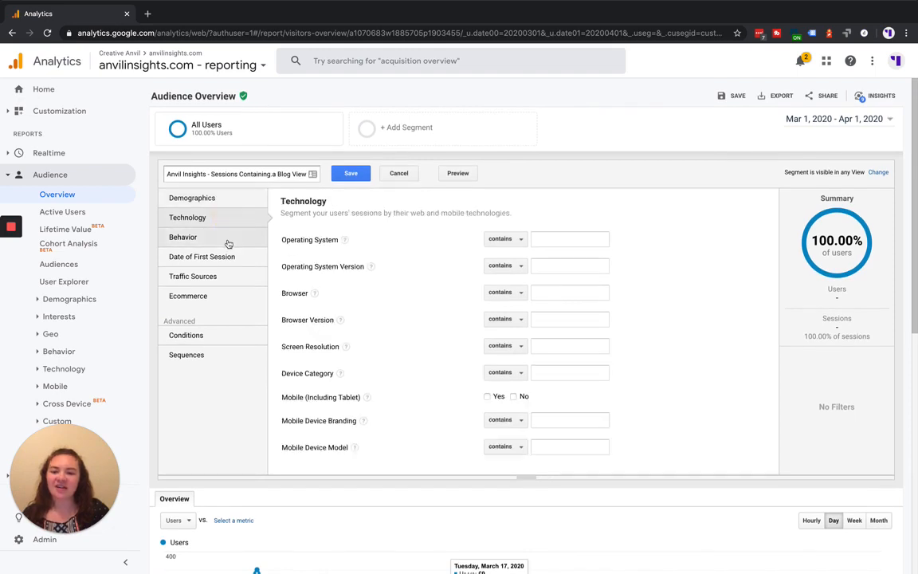
{"action": "left_click", "coordinate": [201, 256]}
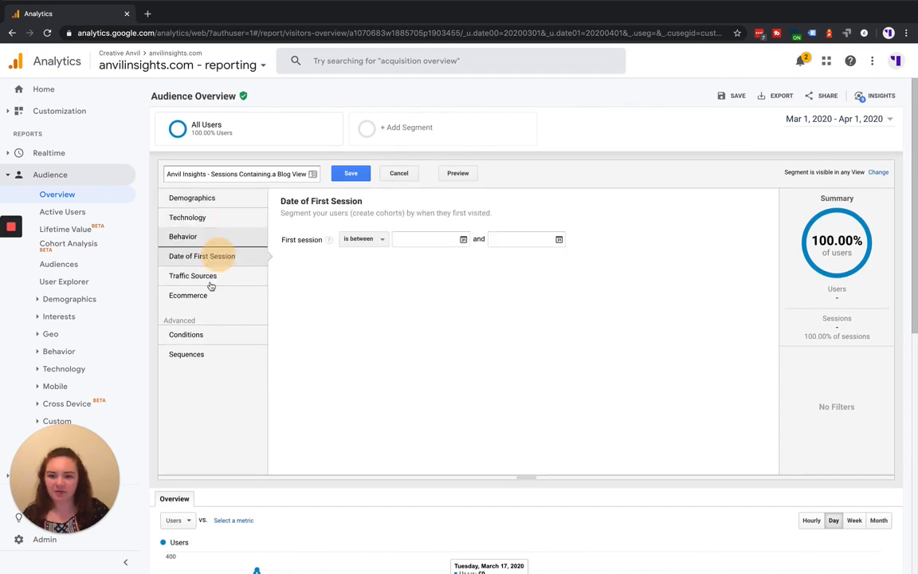
{"action": "left_click", "coordinate": [188, 296]}
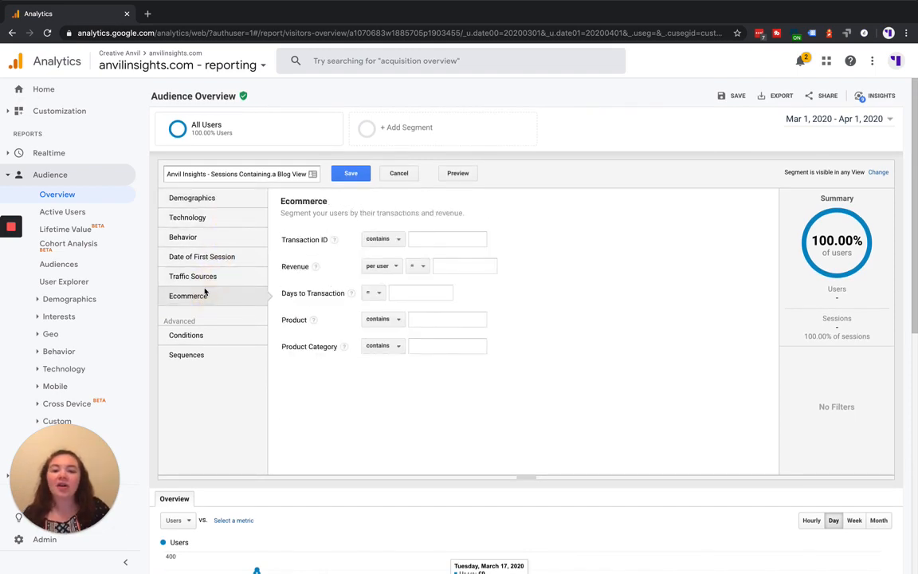
{"action": "left_click", "coordinate": [193, 276]}
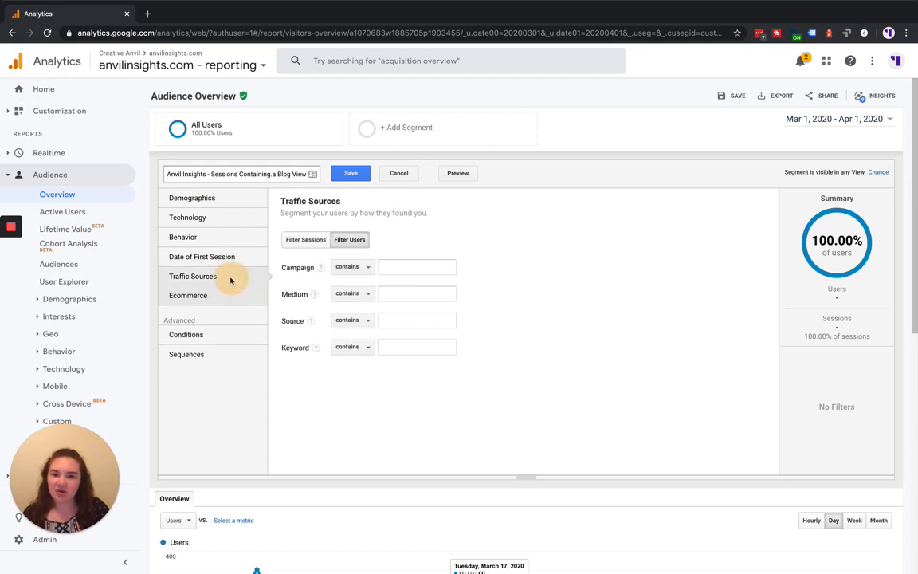
{"action": "left_click", "coordinate": [183, 236]}
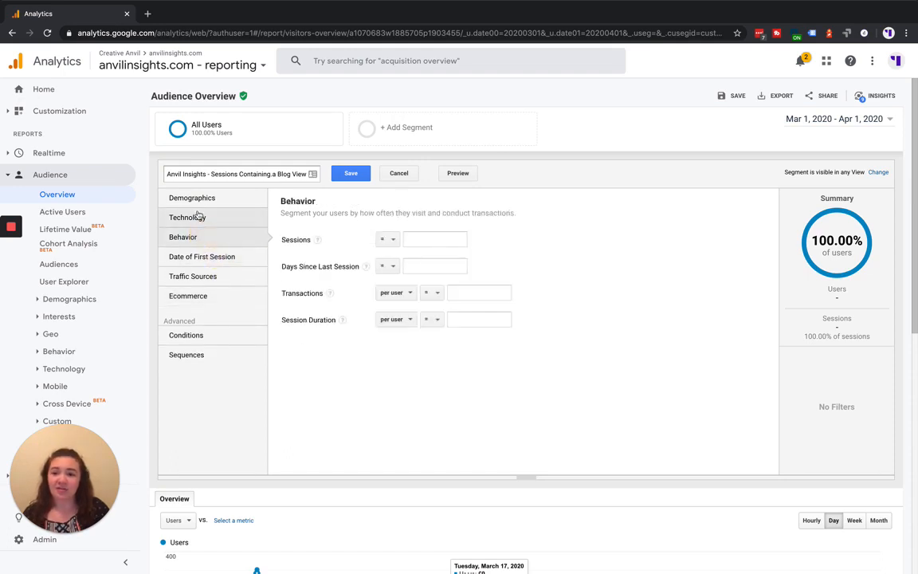
{"action": "left_click", "coordinate": [187, 217]}
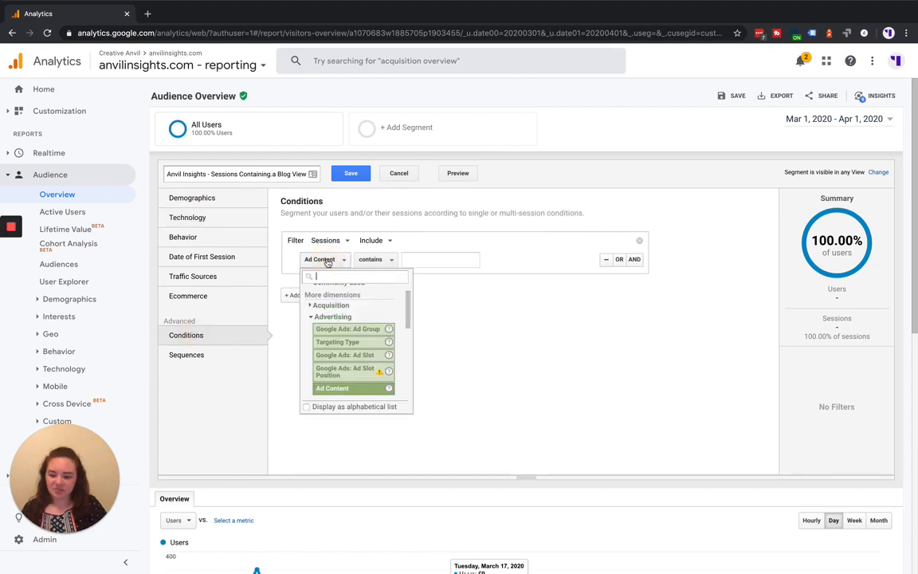
- Add a session include condition where Page contains '/blog'
{"action": "type", "text": "page"}
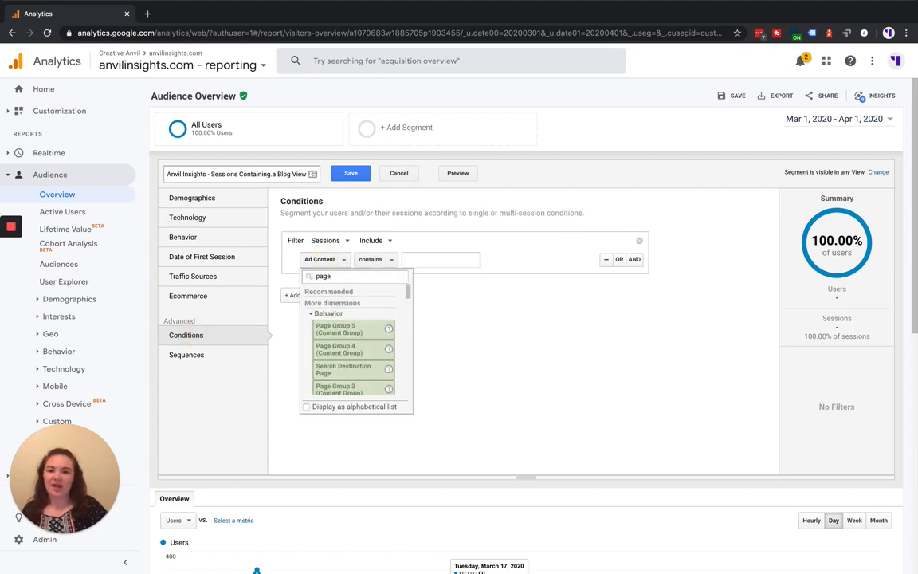
{"action": "scroll", "scroll_direction": "down", "scroll_amount": 3}
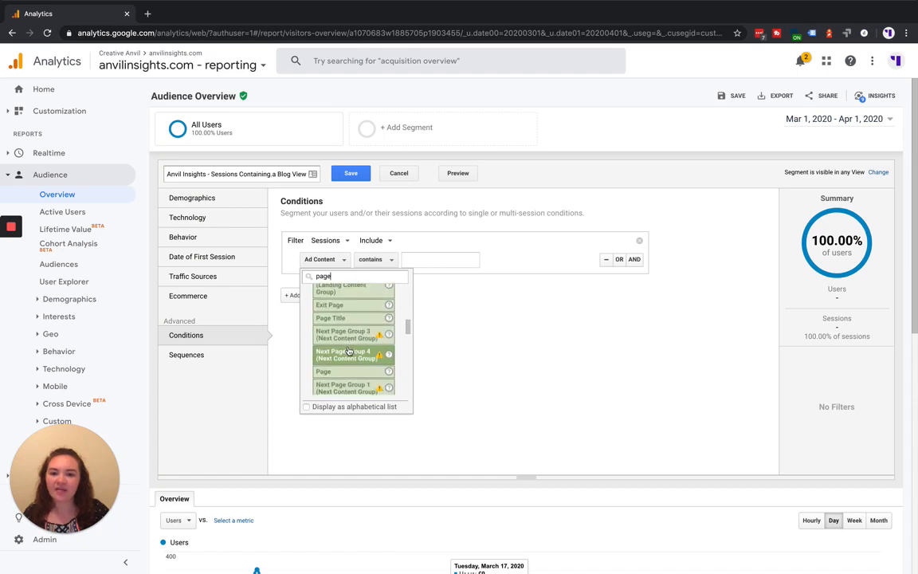
{"action": "left_click", "coordinate": [326, 371]}
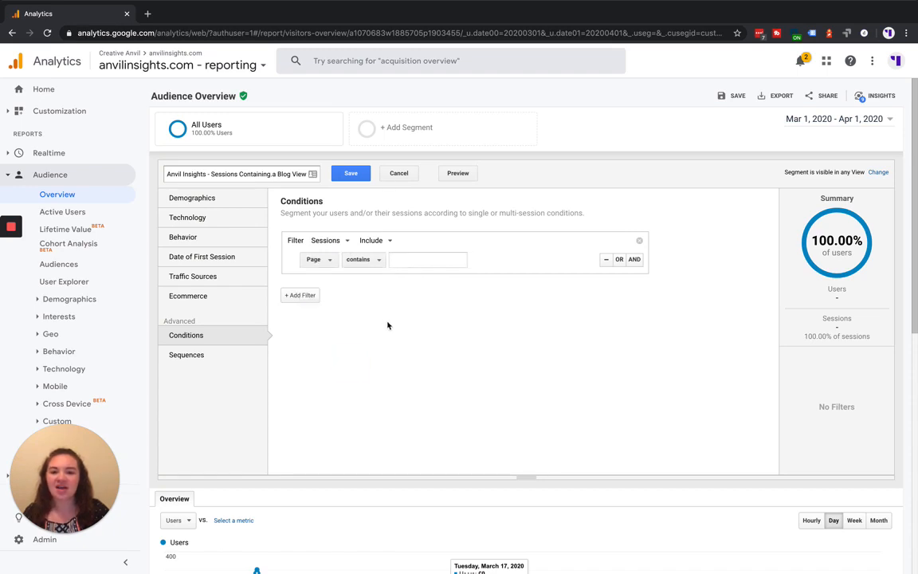
{"action": "type", "text": "/"}
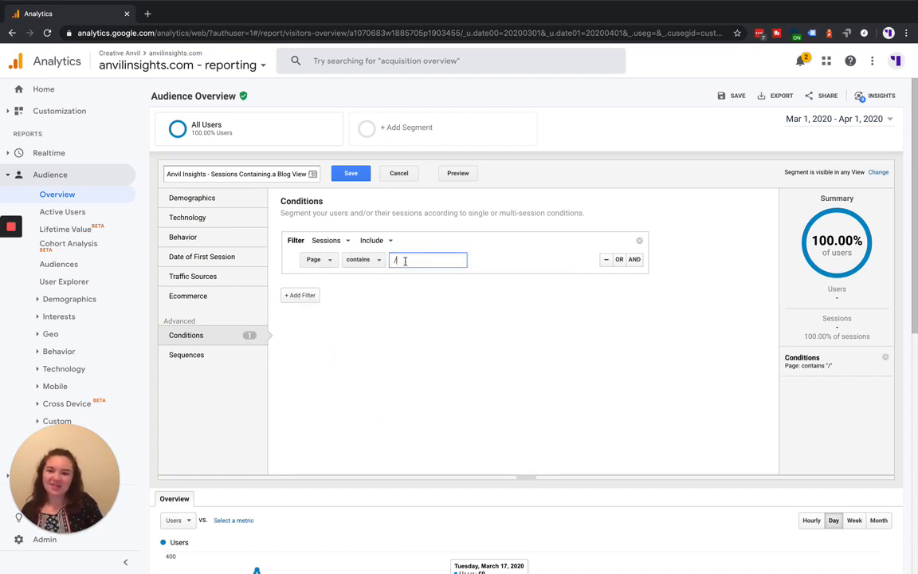
{"action": "type", "text": "/blog"}
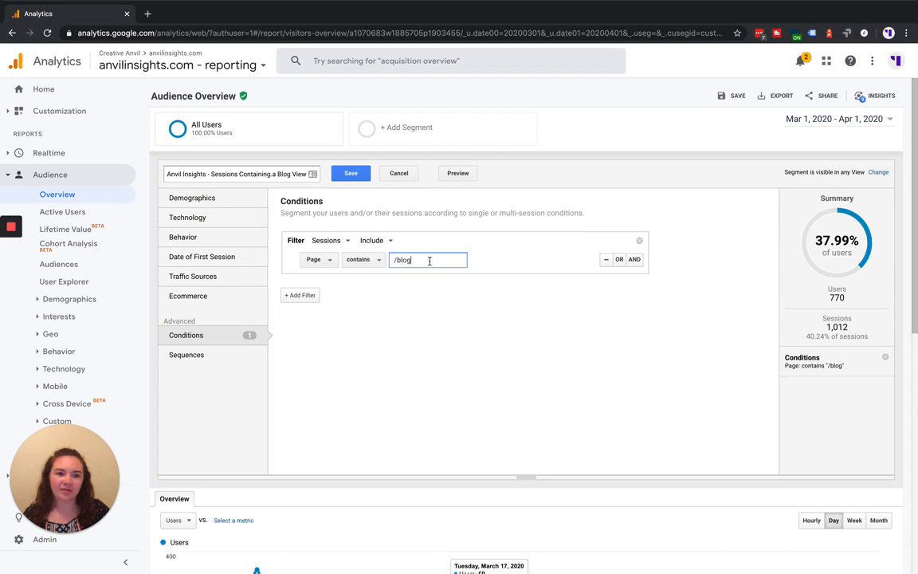
{"action": "mouse_move", "coordinate": [657, 276]}
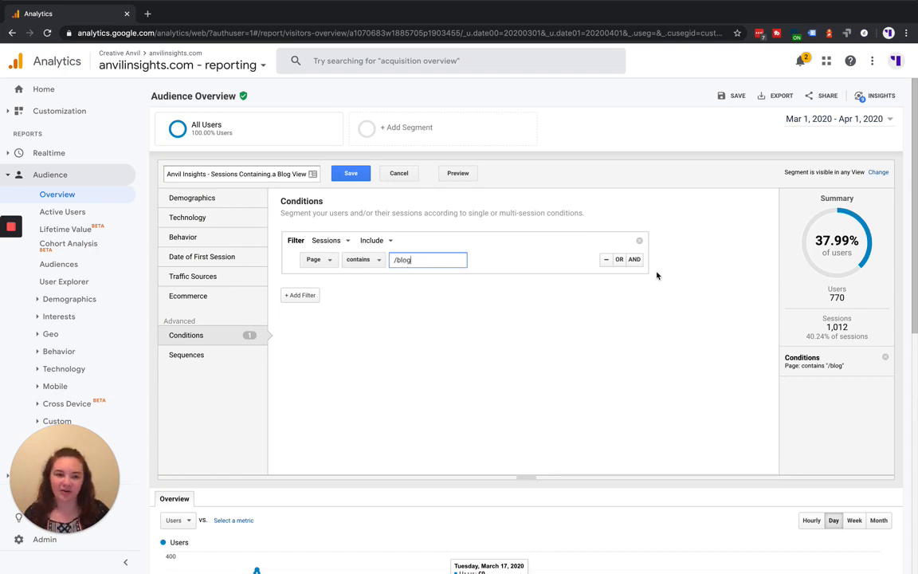
{"action": "mouse_move", "coordinate": [843, 273]}
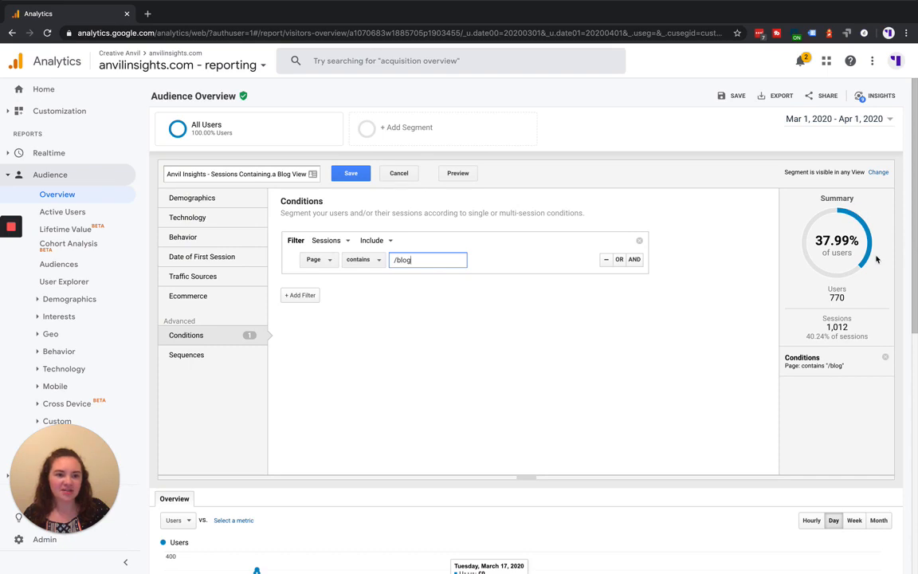
{"action": "mouse_move", "coordinate": [873, 243]}
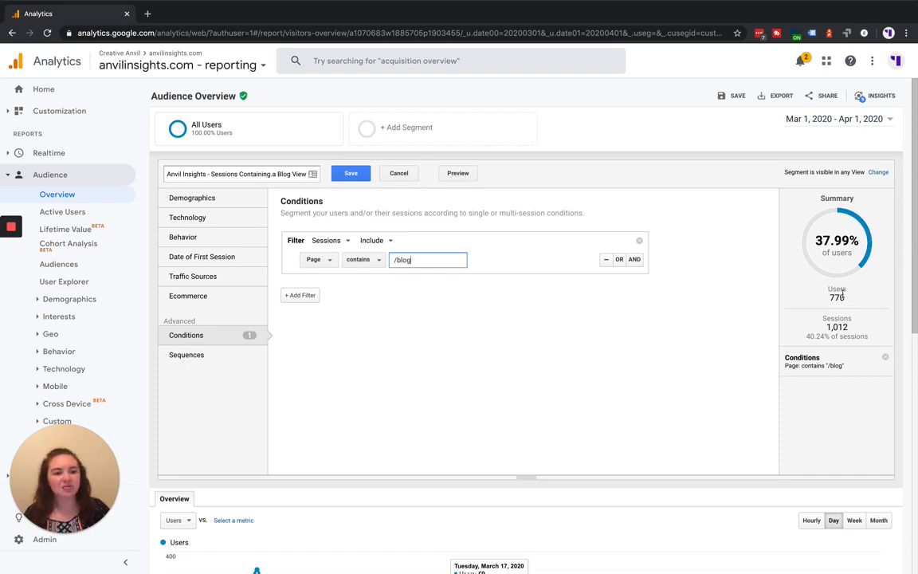
{"action": "mouse_move", "coordinate": [891, 277]}
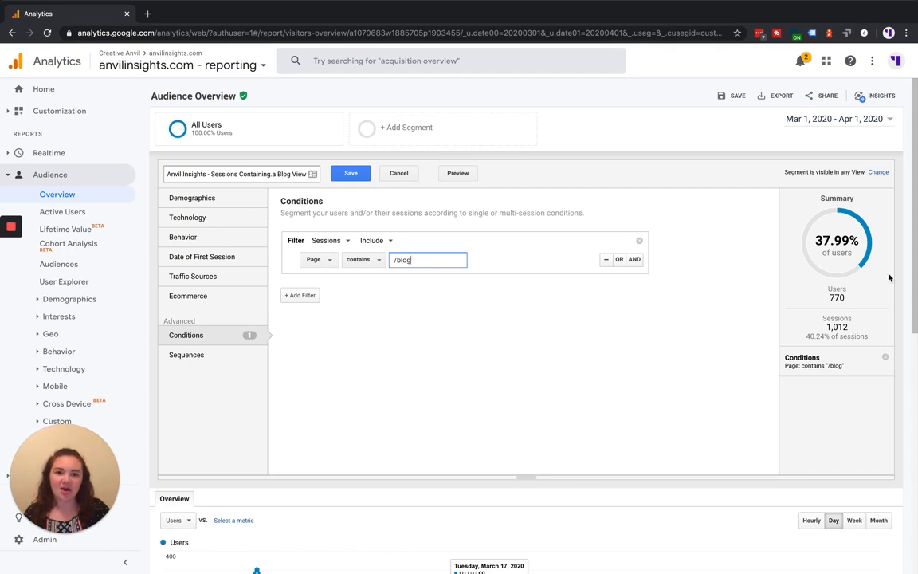
{"action": "mouse_move", "coordinate": [436, 251]}
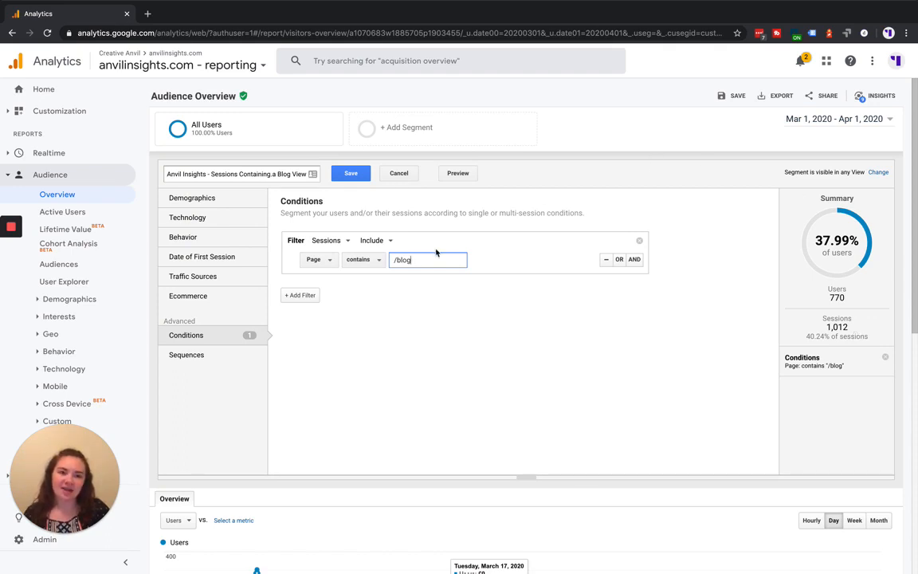
{"action": "mouse_move", "coordinate": [666, 216]}
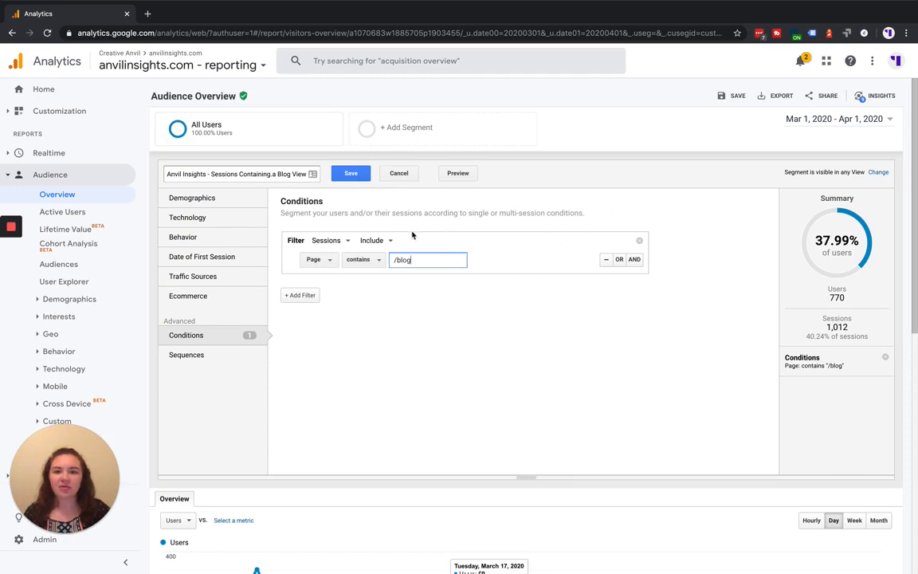
{"action": "mouse_move", "coordinate": [425, 246]}
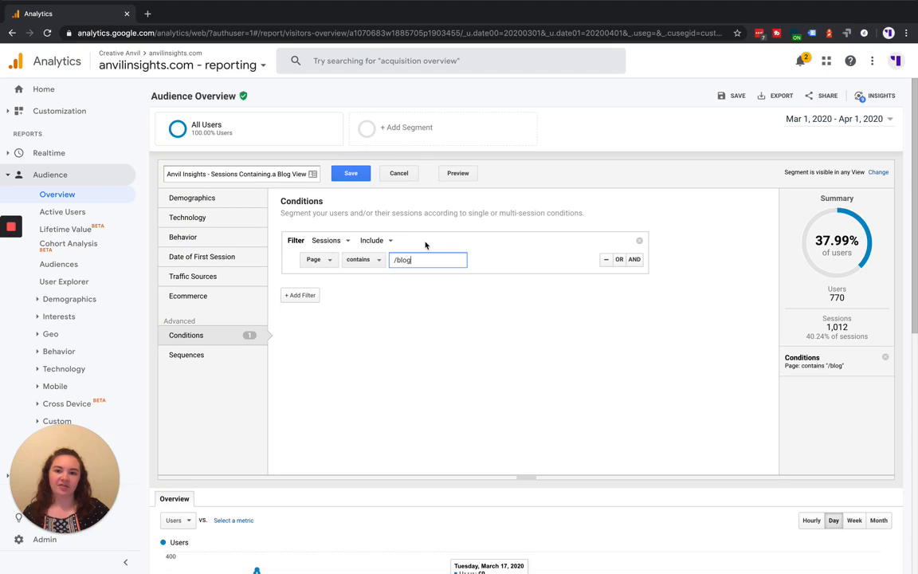
{"action": "left_click", "coordinate": [373, 239]}
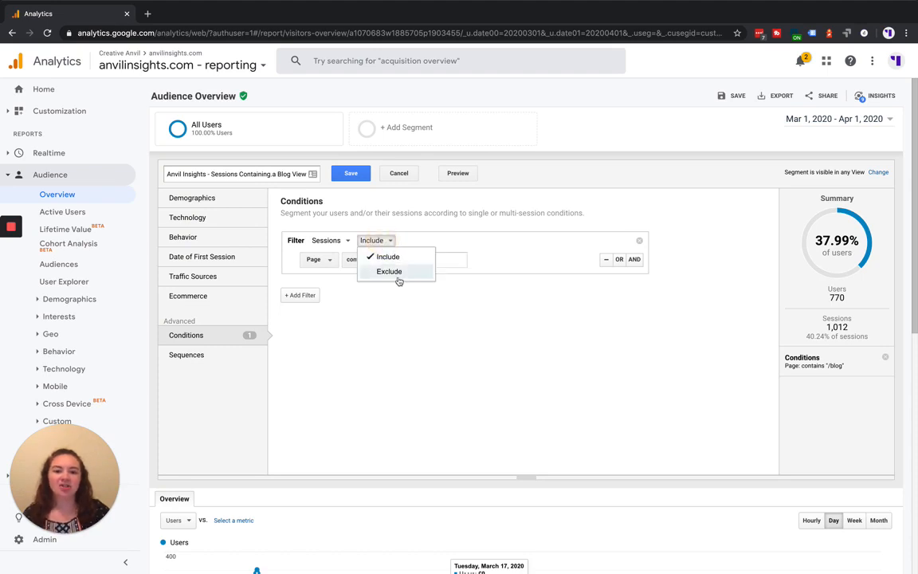
{"action": "left_click", "coordinate": [385, 256]}
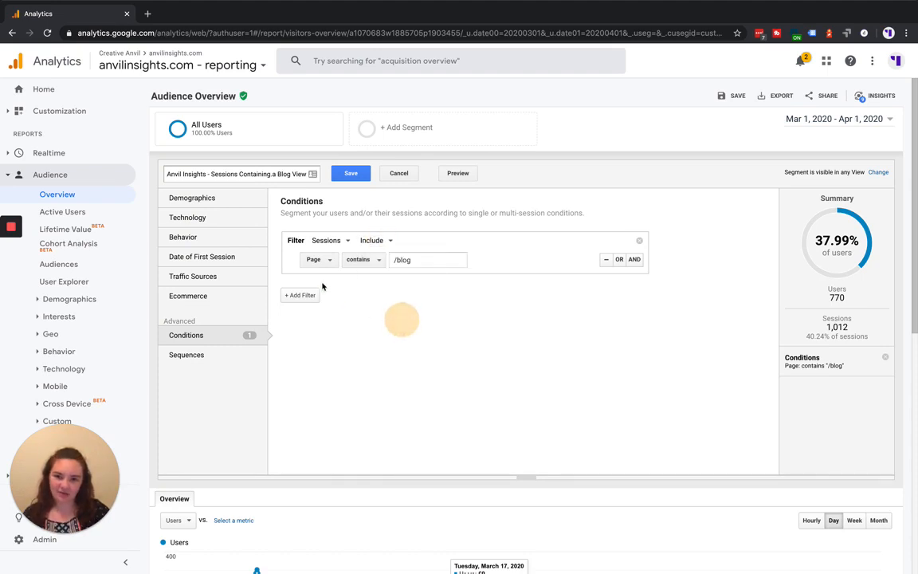
{"action": "left_click", "coordinate": [329, 240]}
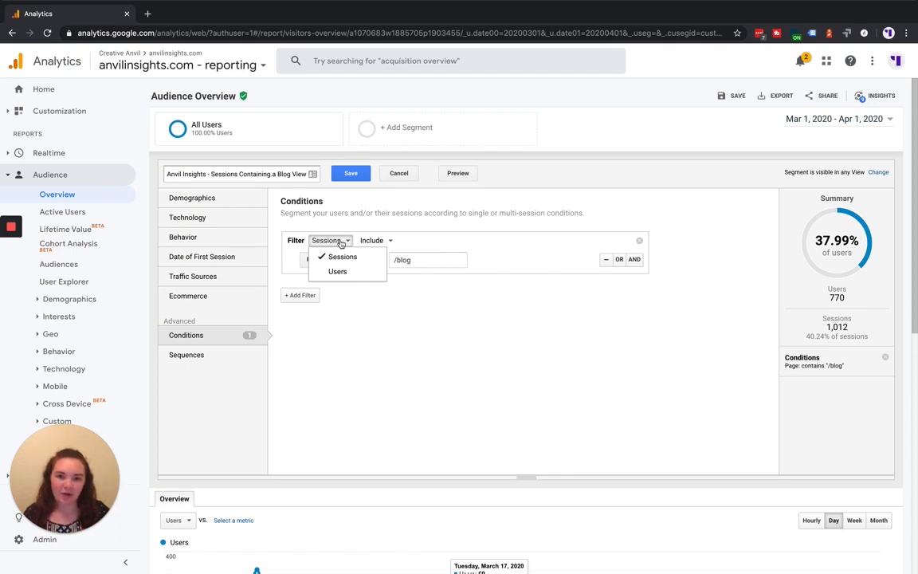
{"action": "mouse_move", "coordinate": [351, 251]}
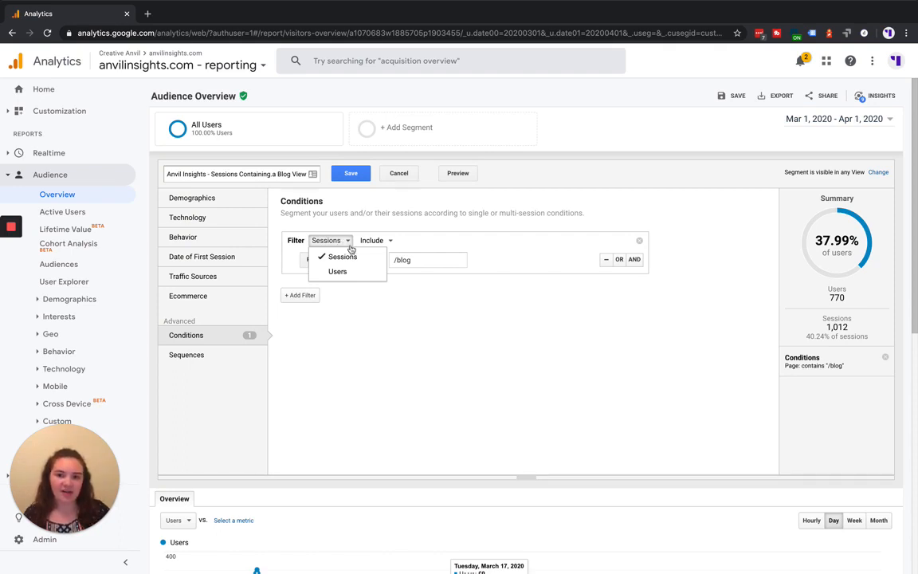
{"action": "mouse_move", "coordinate": [350, 271]}
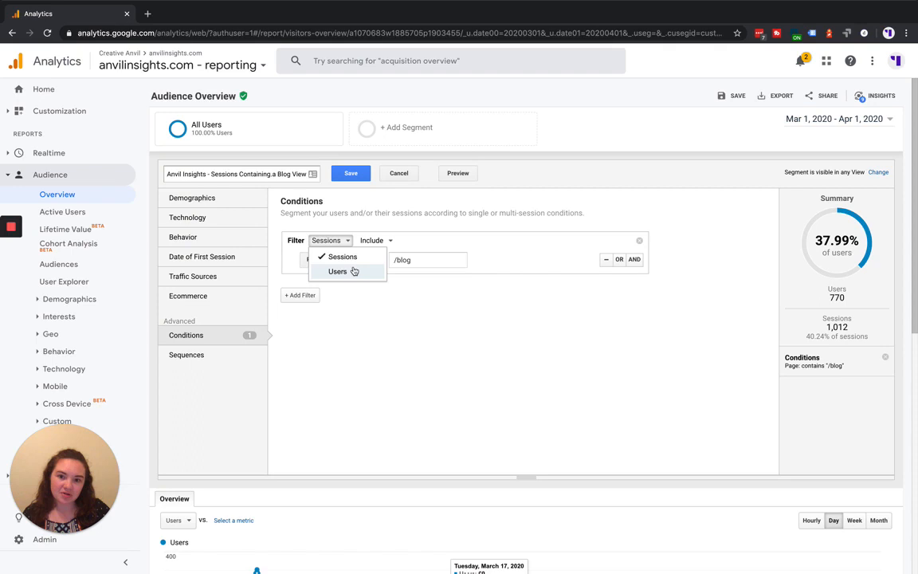
{"action": "left_click", "coordinate": [343, 256]}
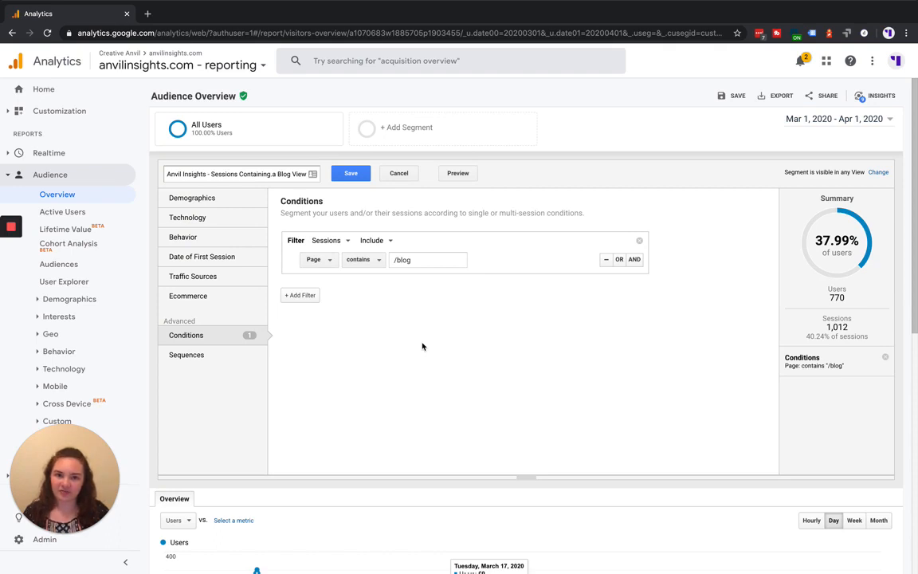
{"action": "mouse_move", "coordinate": [655, 264]}
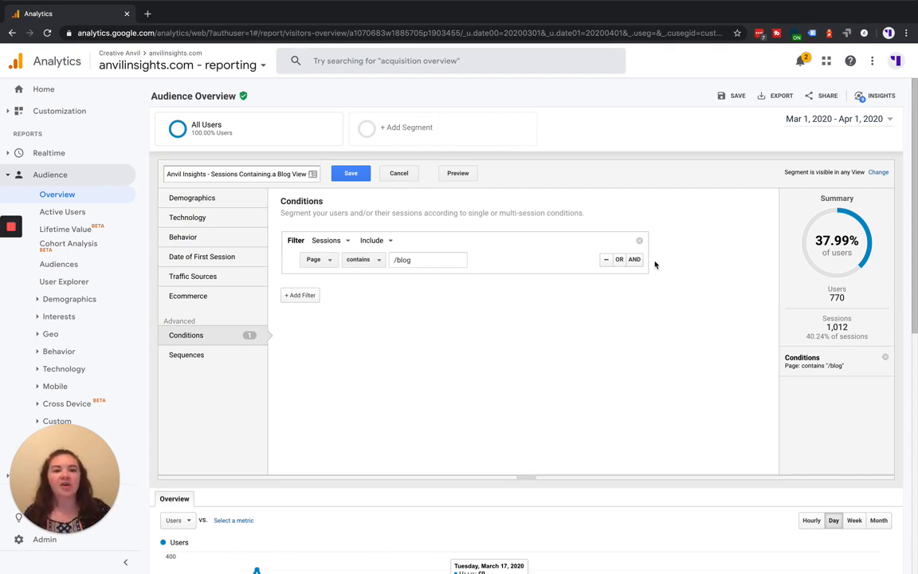
{"action": "mouse_move", "coordinate": [881, 172]}
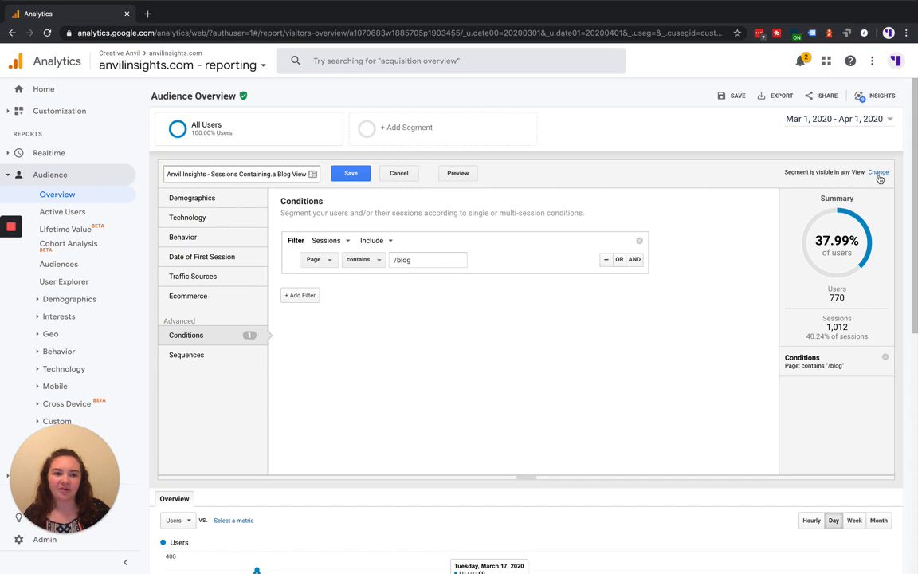
- Set visibility to 'Collaborators and I can apply/edit Segment in this View' and save the segment
{"action": "left_click", "coordinate": [877, 172]}
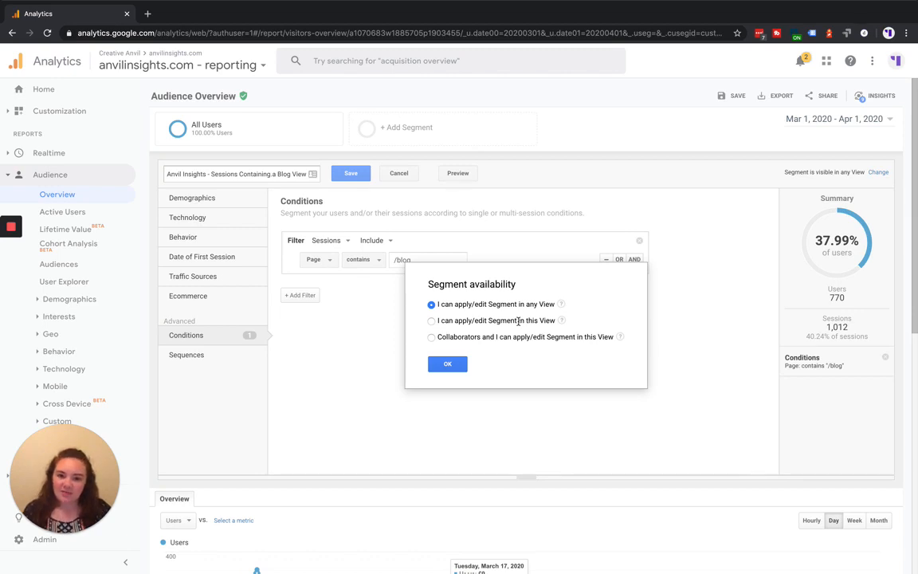
{"action": "left_click", "coordinate": [430, 337]}
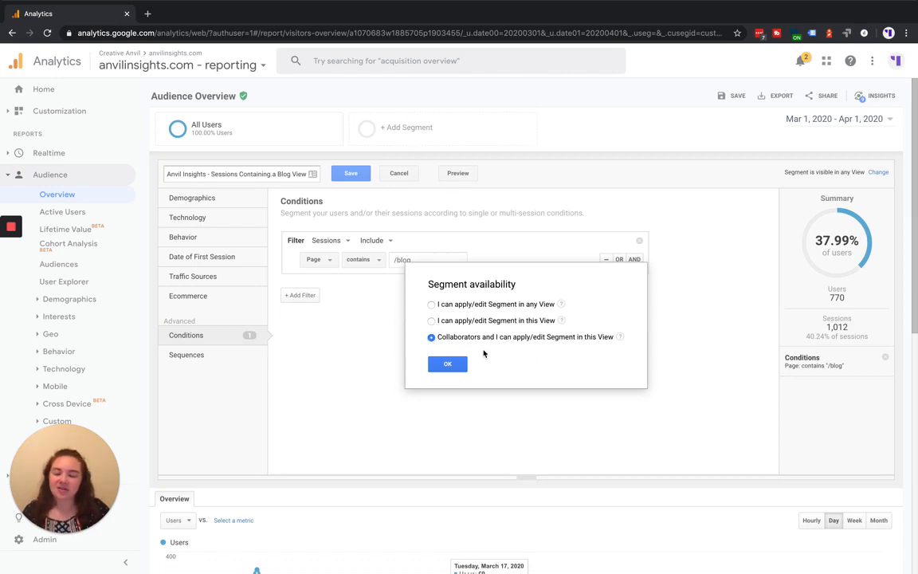
{"action": "mouse_move", "coordinate": [565, 355]}
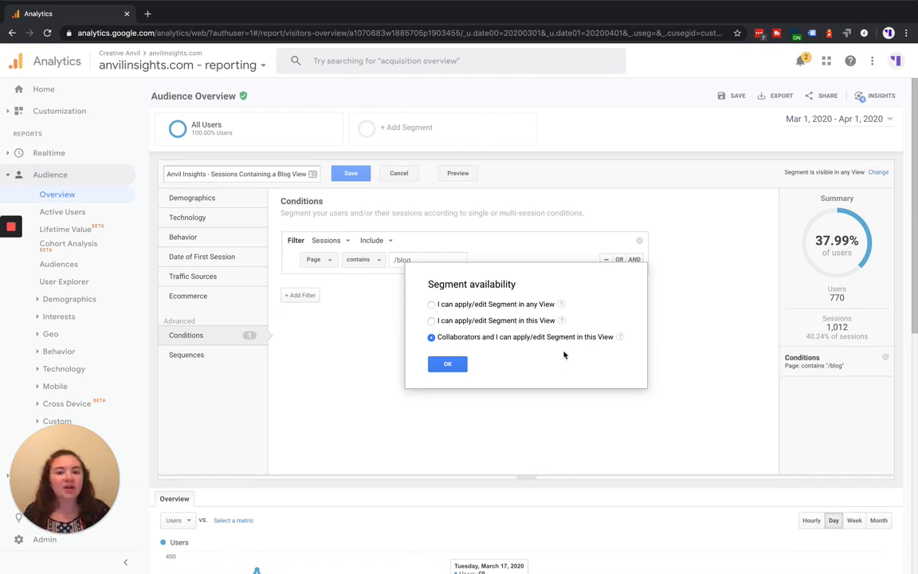
{"action": "mouse_move", "coordinate": [555, 357]}
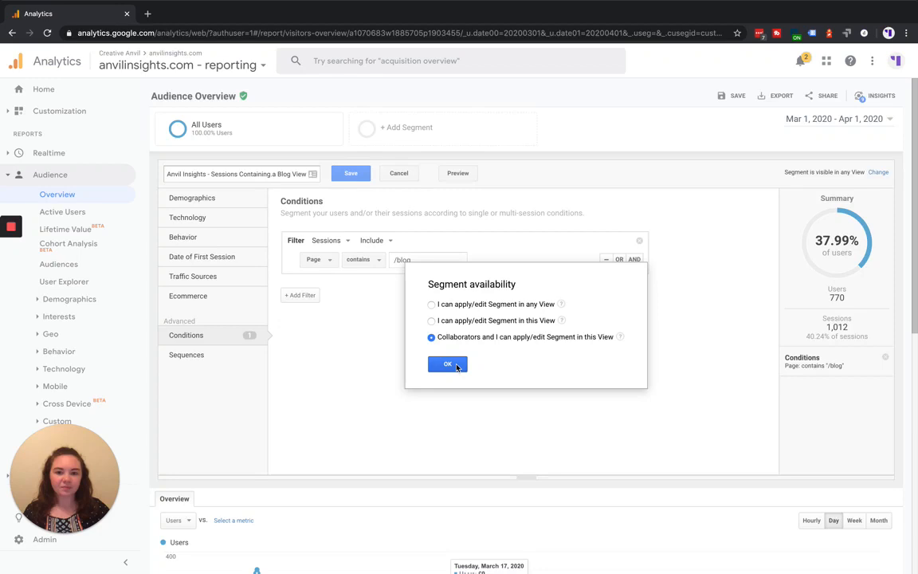
{"action": "left_click", "coordinate": [447, 364]}
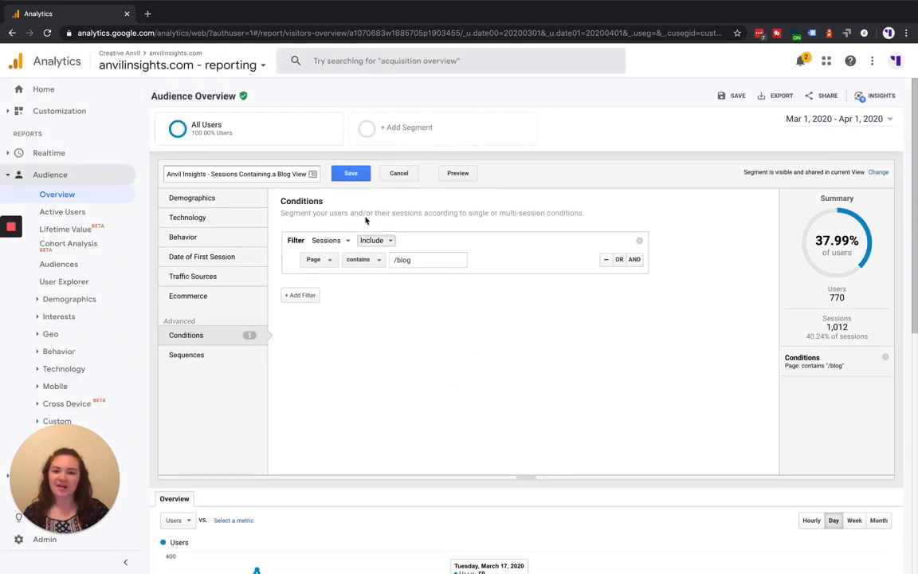
{"action": "left_click", "coordinate": [349, 173]}
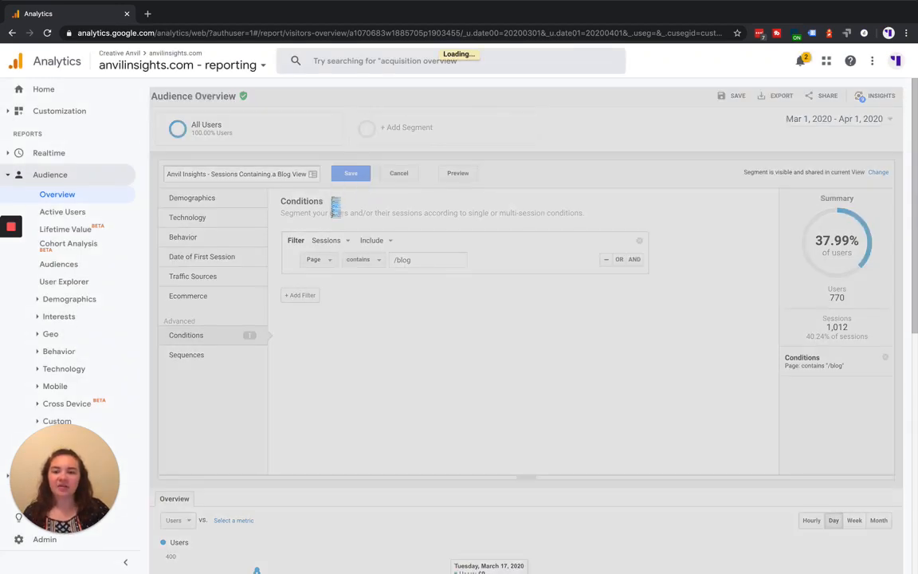
- Apply the saved segment so Audience Overview shows 770 users and 1,012 sessions
{"action": "left_click", "coordinate": [350, 173]}
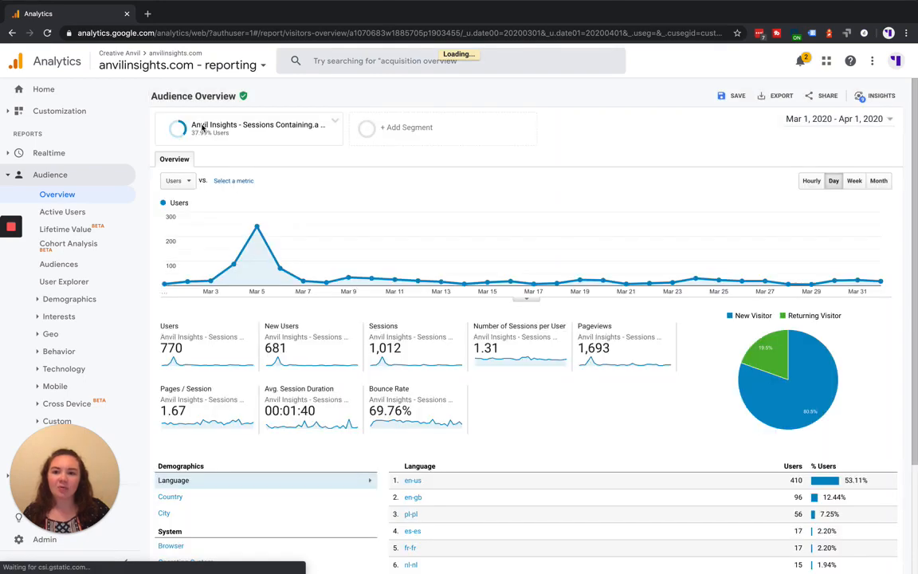
{"action": "mouse_move", "coordinate": [300, 255]}
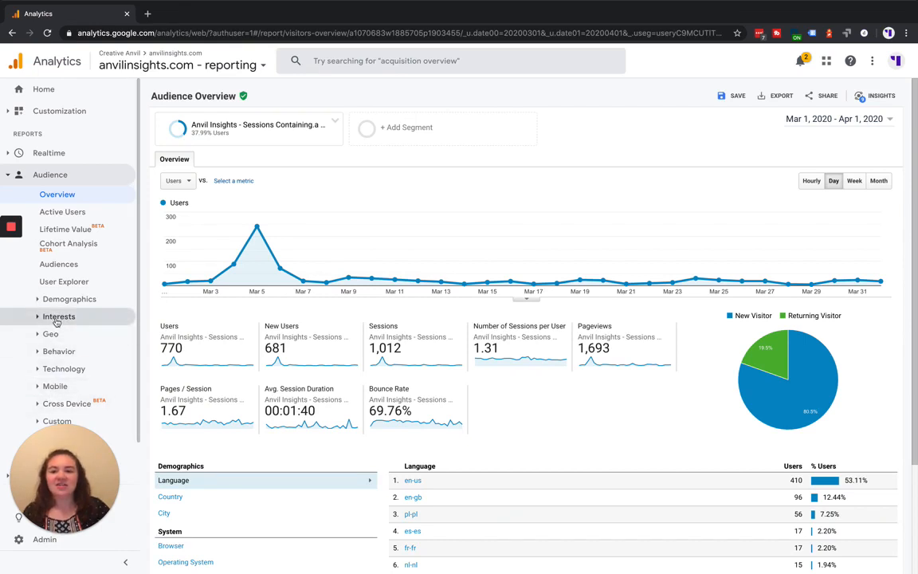
{"action": "mouse_move", "coordinate": [256, 239]}
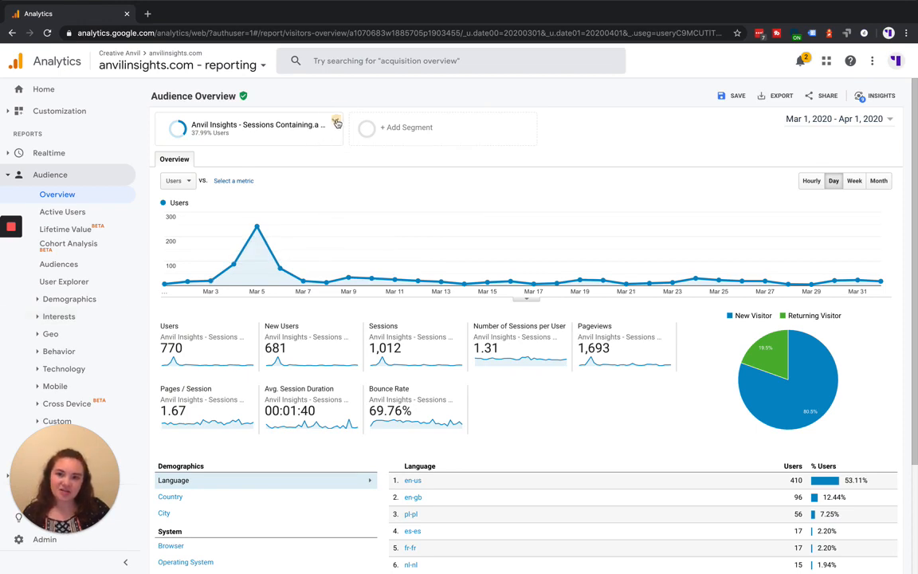
- Open the applied segment's menu offering Edit, Copy, Share, Build Audience and Remove
{"action": "left_click", "coordinate": [335, 123]}
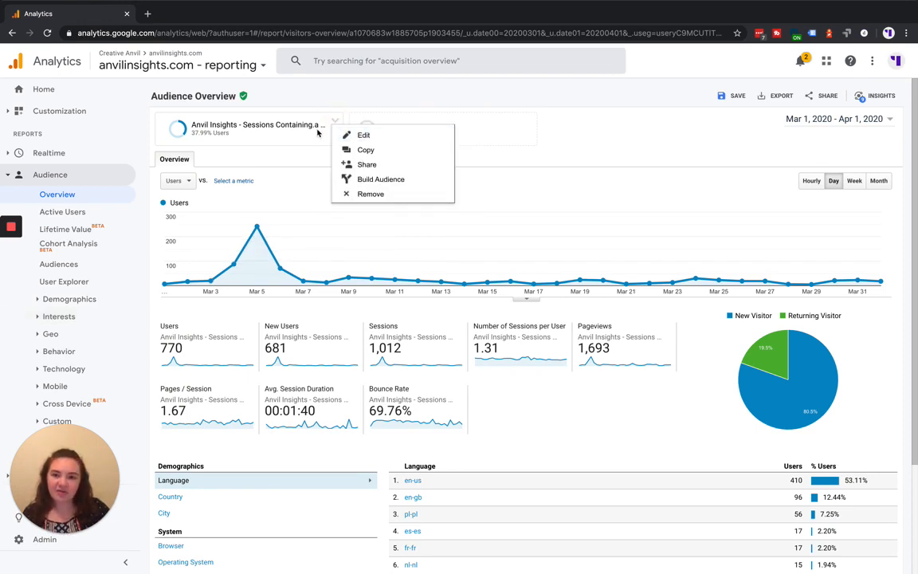
{"action": "mouse_move", "coordinate": [361, 200]}
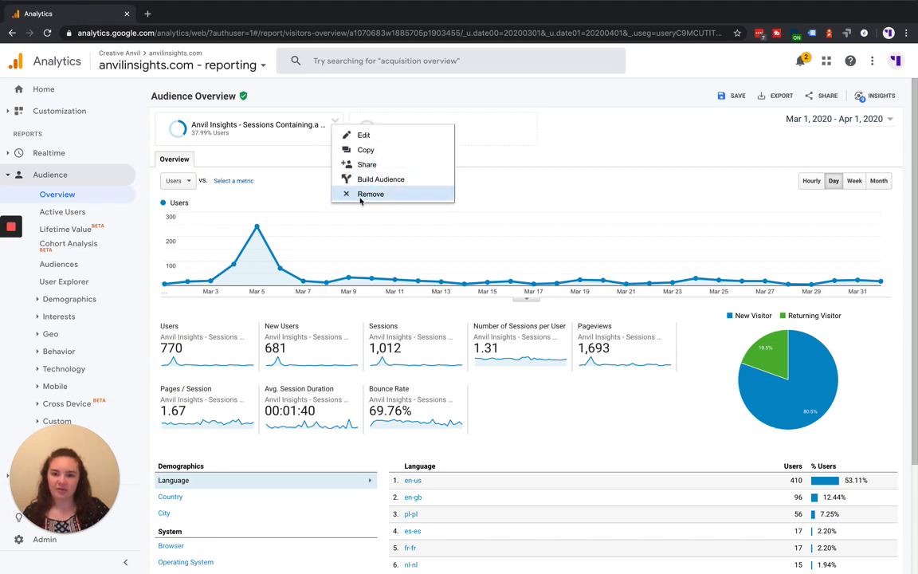